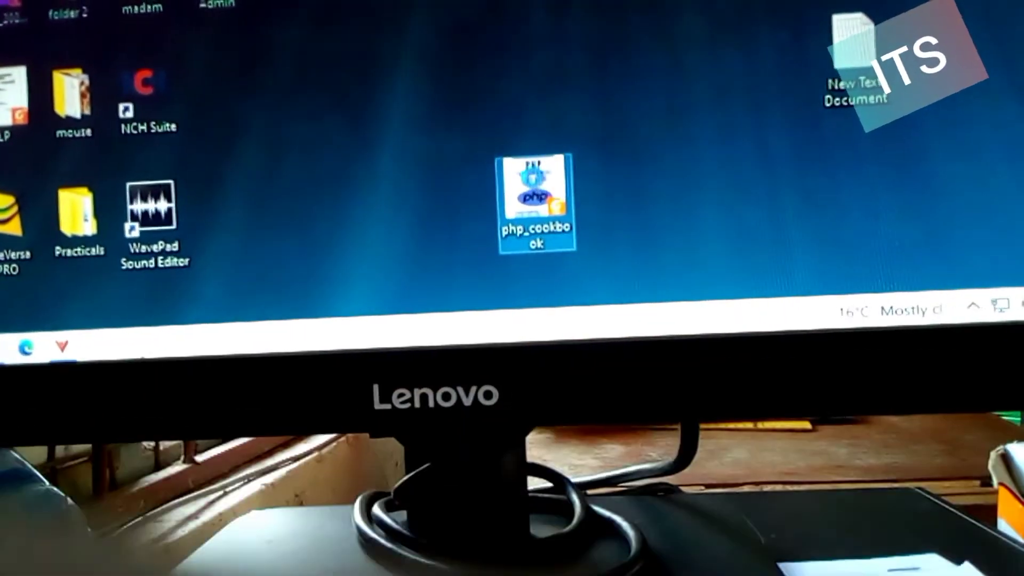
Show the right-click context menu for the New Text Document icon on the desktop.
right_click(526, 201)
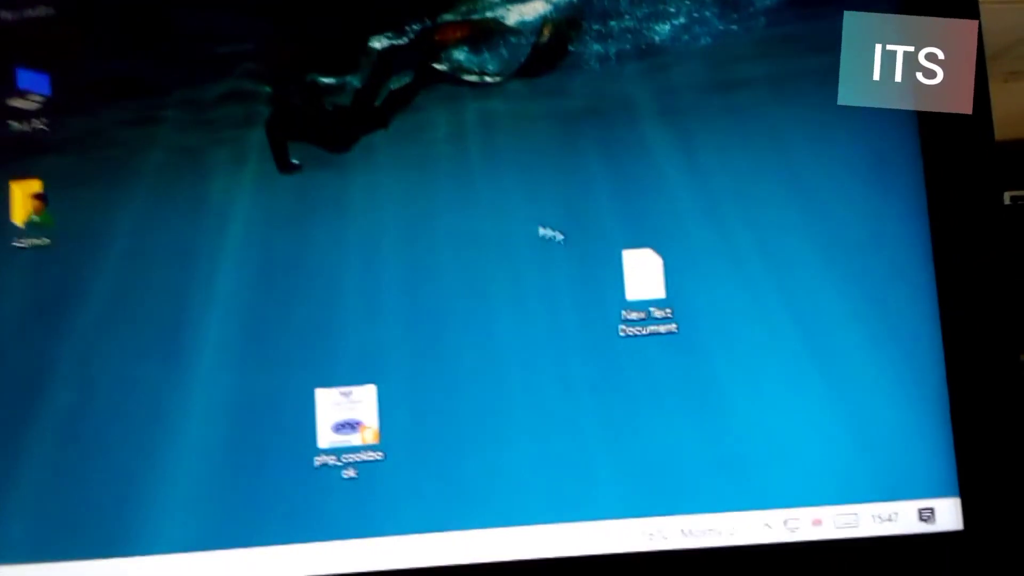
right_click(639, 284)
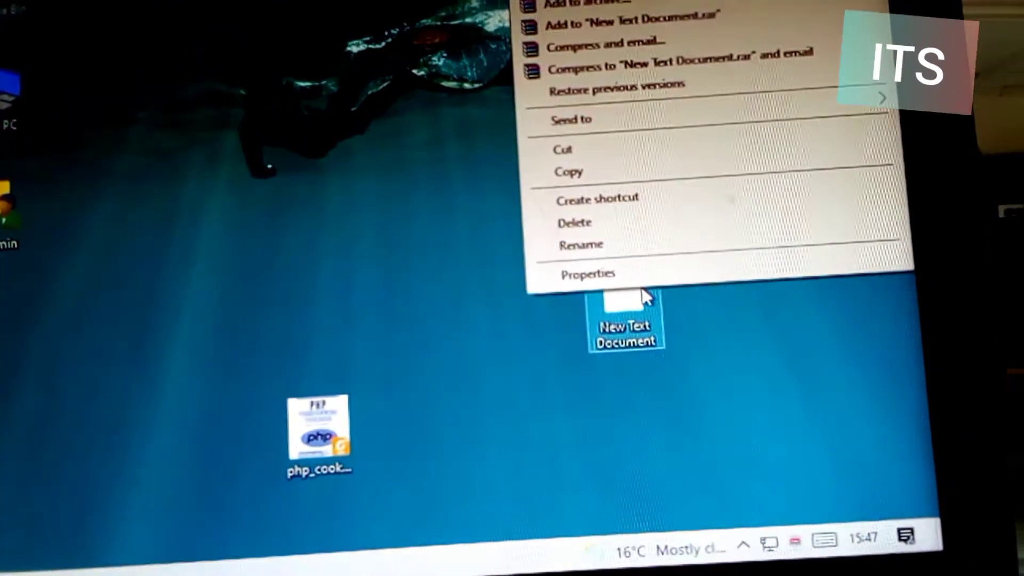